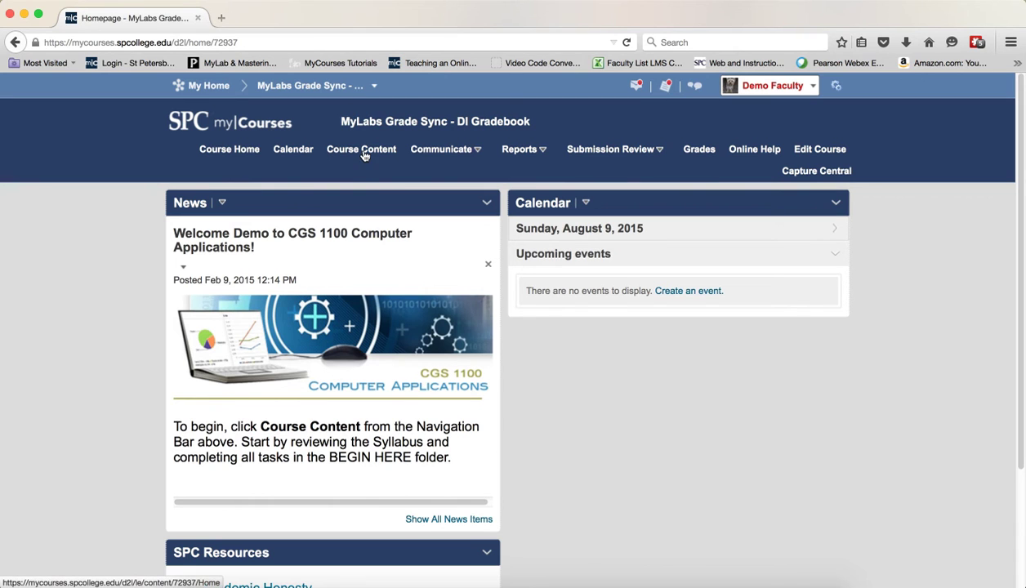
Navigate Course Content to the Instructor Tools module and open Pearson Diagnostics and Grade Sync
{"action": "left_click", "coordinate": [362, 148]}
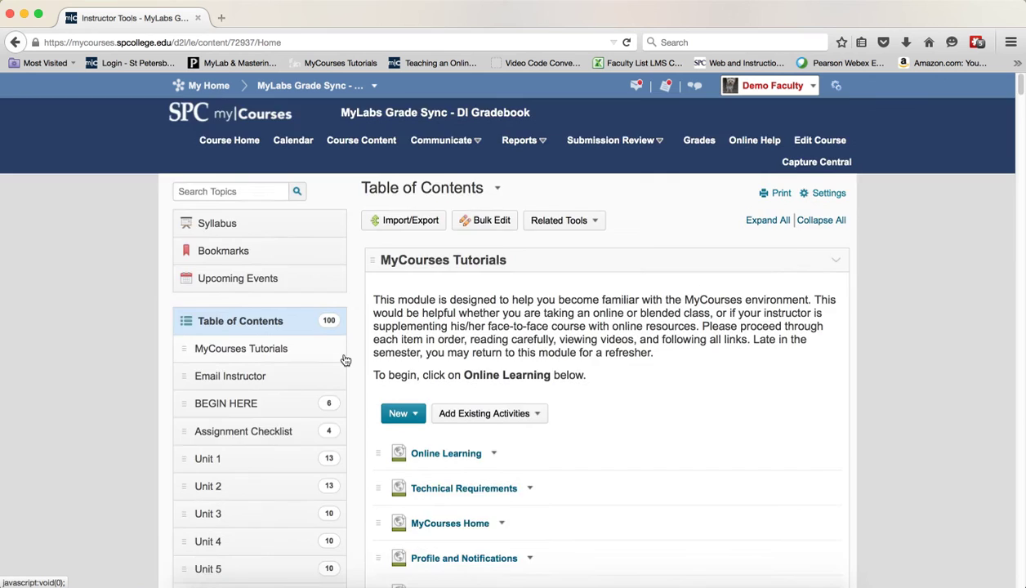
{"action": "scroll", "scroll_direction": "down", "scroll_amount": 3}
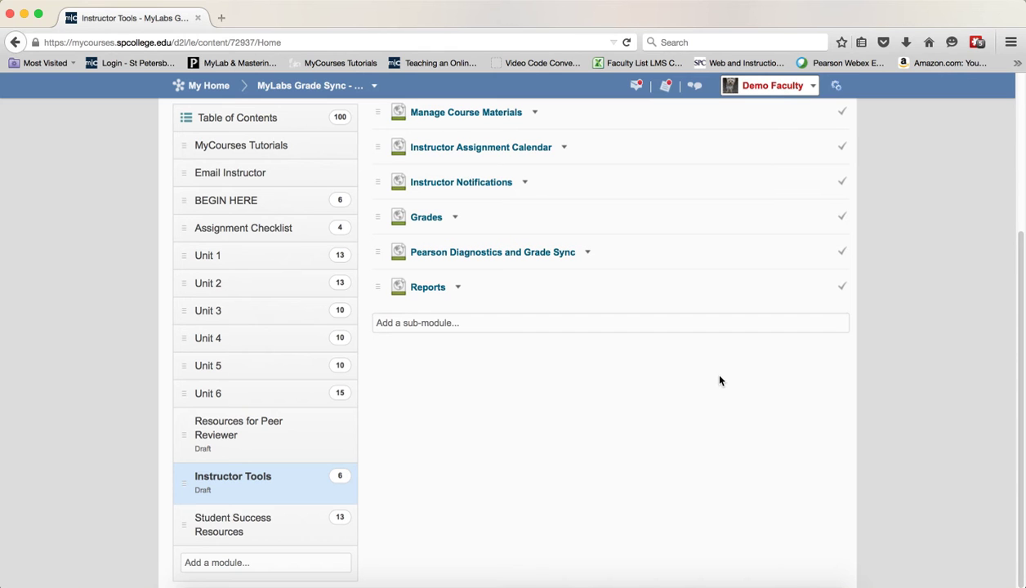
{"action": "mouse_move", "coordinate": [608, 319]}
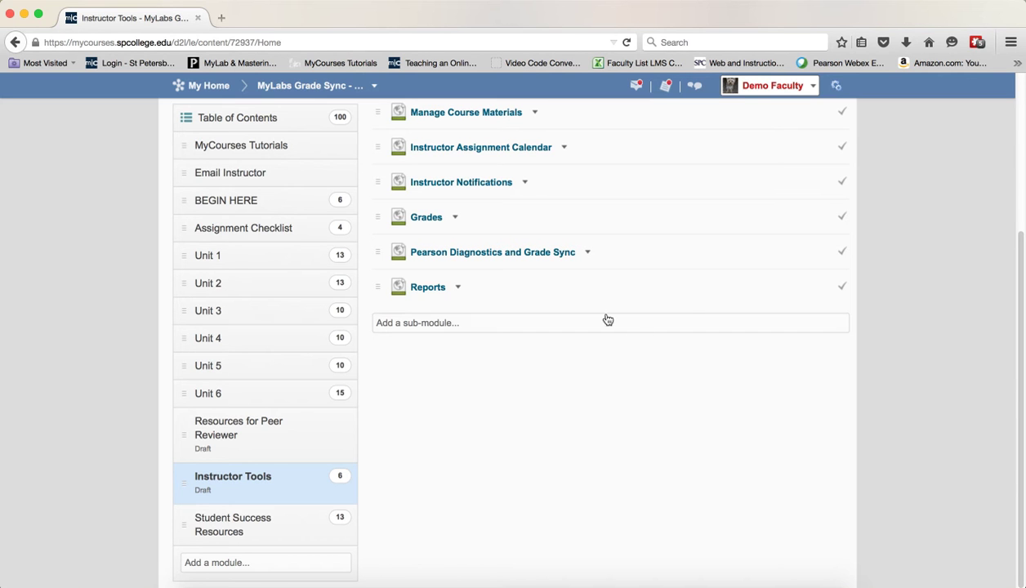
{"action": "left_click", "coordinate": [492, 252]}
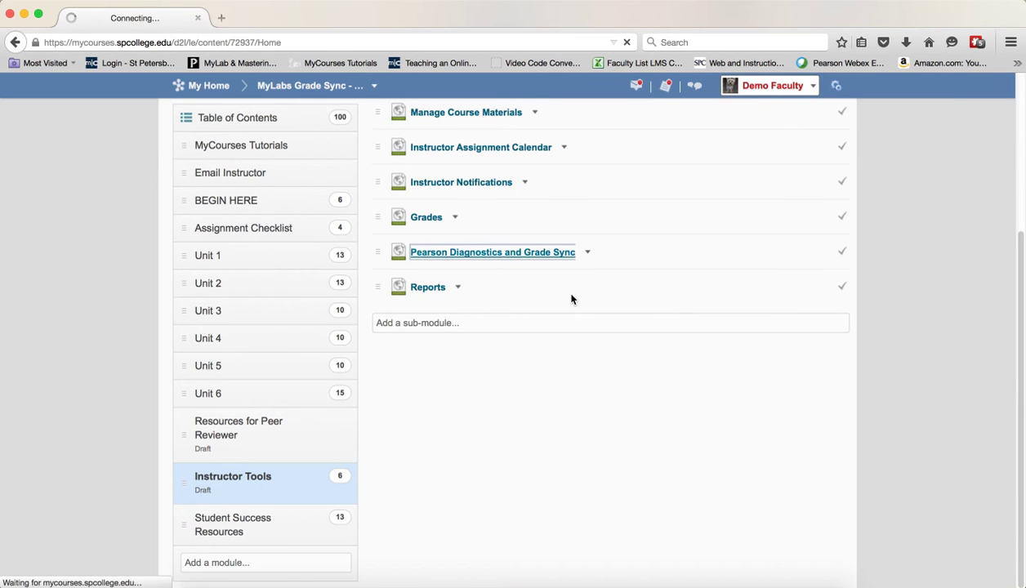
{"action": "left_click", "coordinate": [492, 252]}
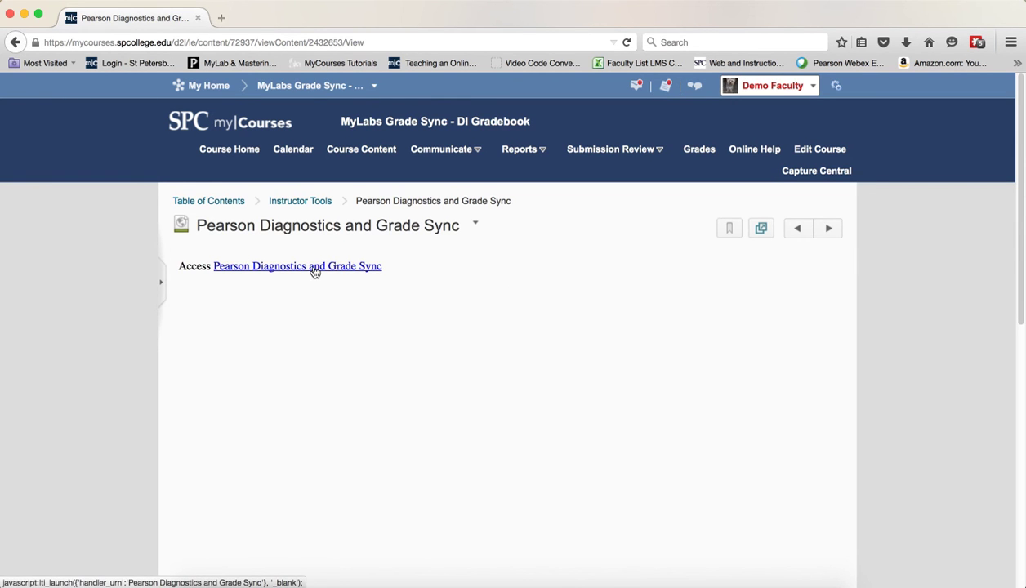
Launch the Pearson Diagnostics and Grade Sync tool and show the Grade Sync assignment list
{"action": "left_click", "coordinate": [298, 265]}
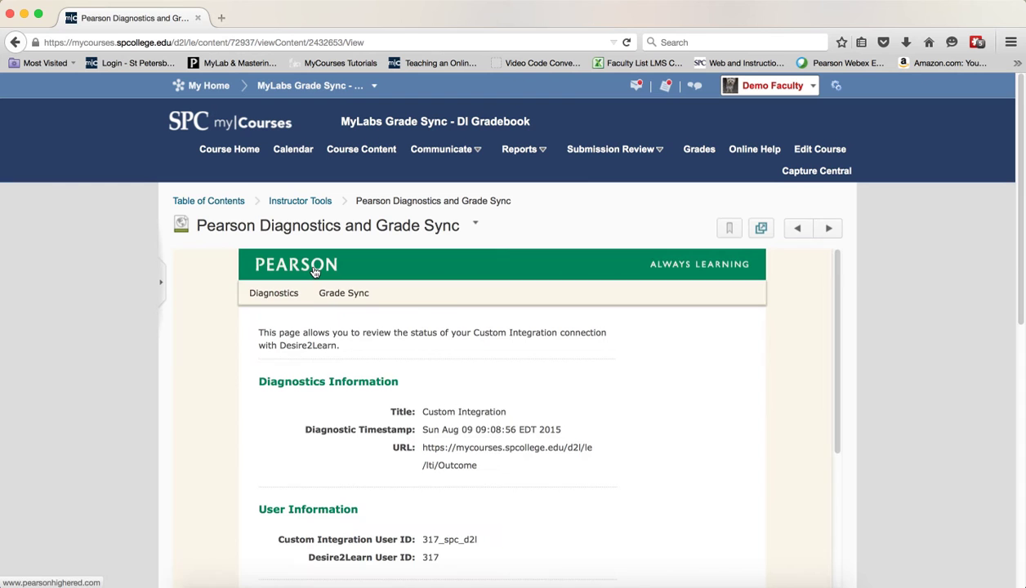
{"action": "left_click", "coordinate": [348, 293]}
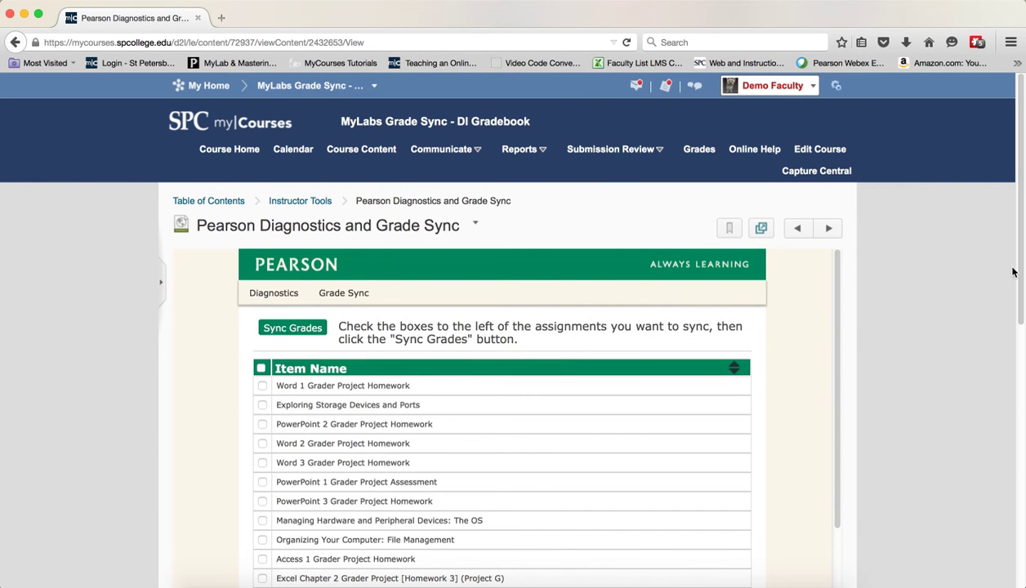
{"action": "scroll", "scroll_direction": "down", "scroll_amount": 3}
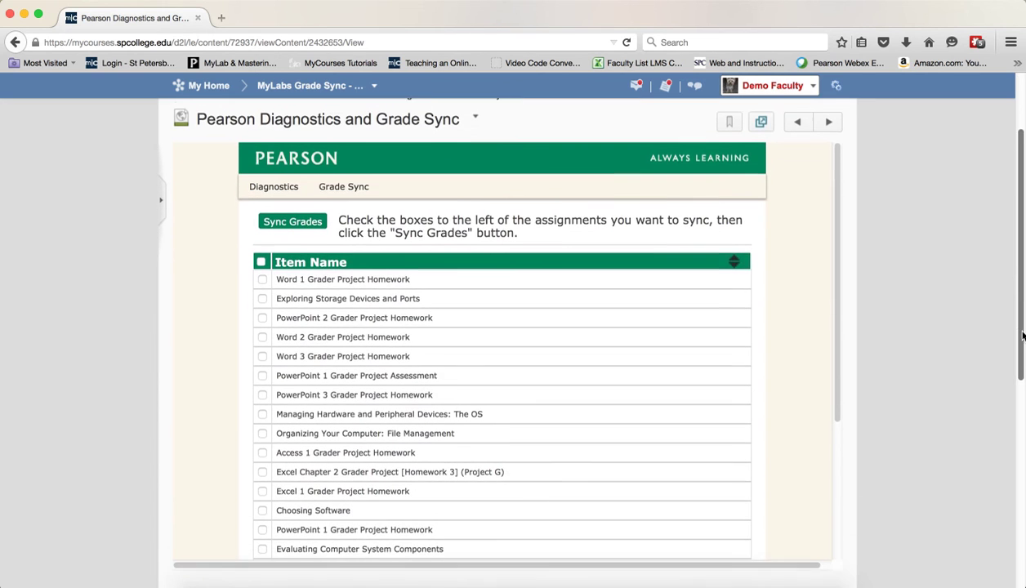
{"action": "scroll", "scroll_direction": "down", "scroll_amount": 3}
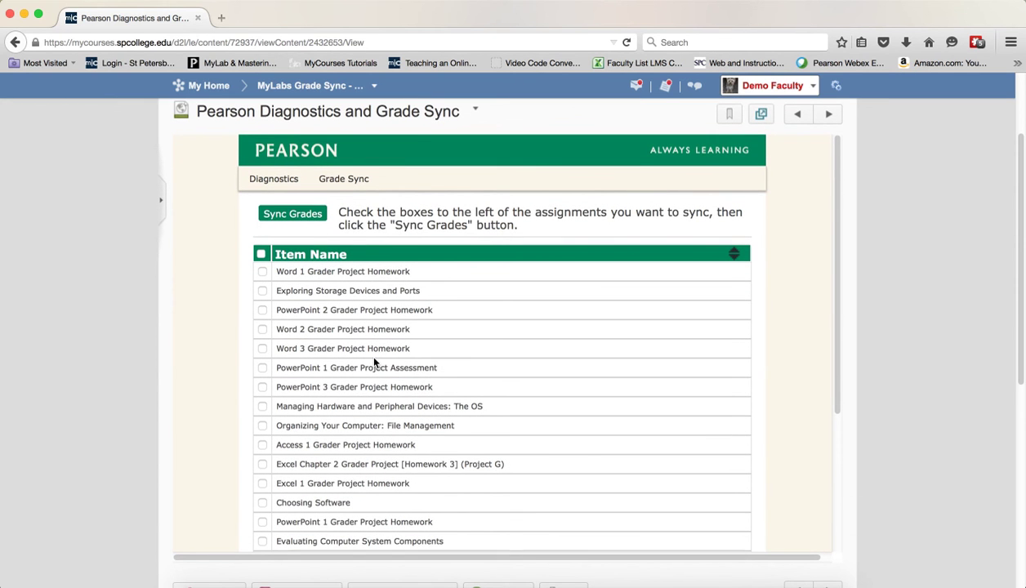
{"action": "mouse_move", "coordinate": [371, 369]}
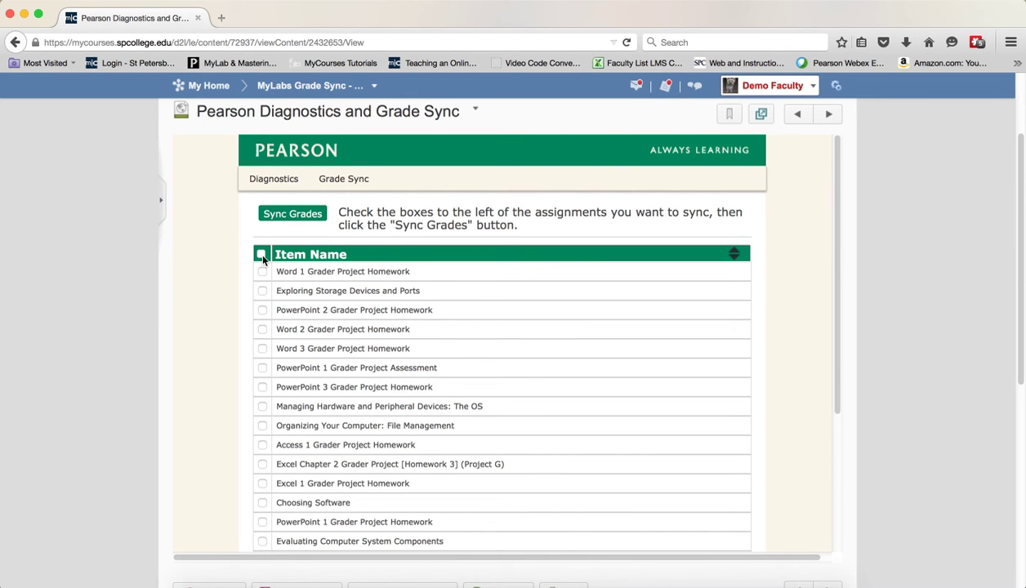
Check all MyLabs assignments for syncing, keeping Access 1 Grader Project Homework checked
{"action": "left_click", "coordinate": [262, 255]}
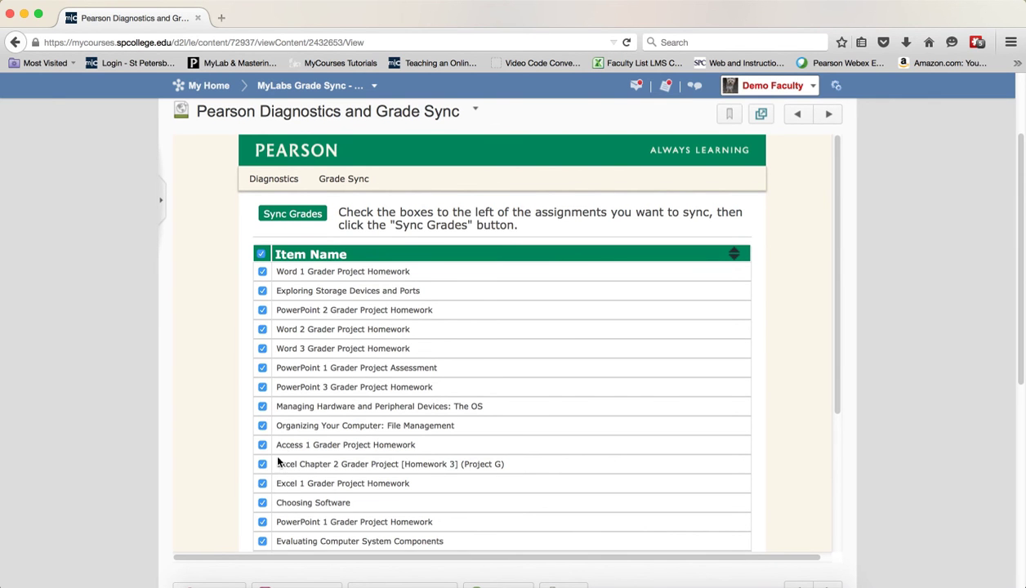
{"action": "scroll", "scroll_direction": "down", "scroll_amount": 3}
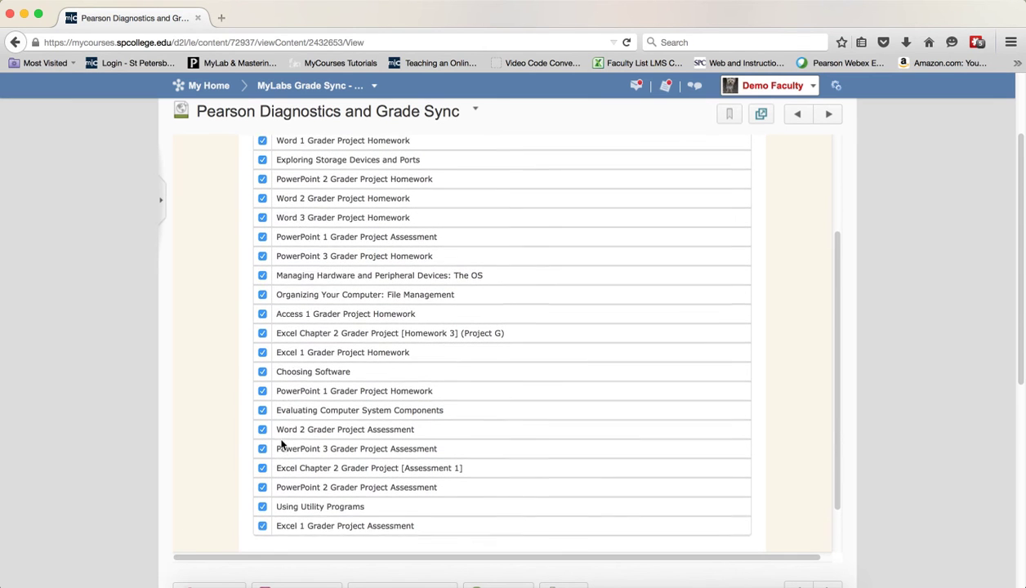
{"action": "left_click", "coordinate": [263, 333]}
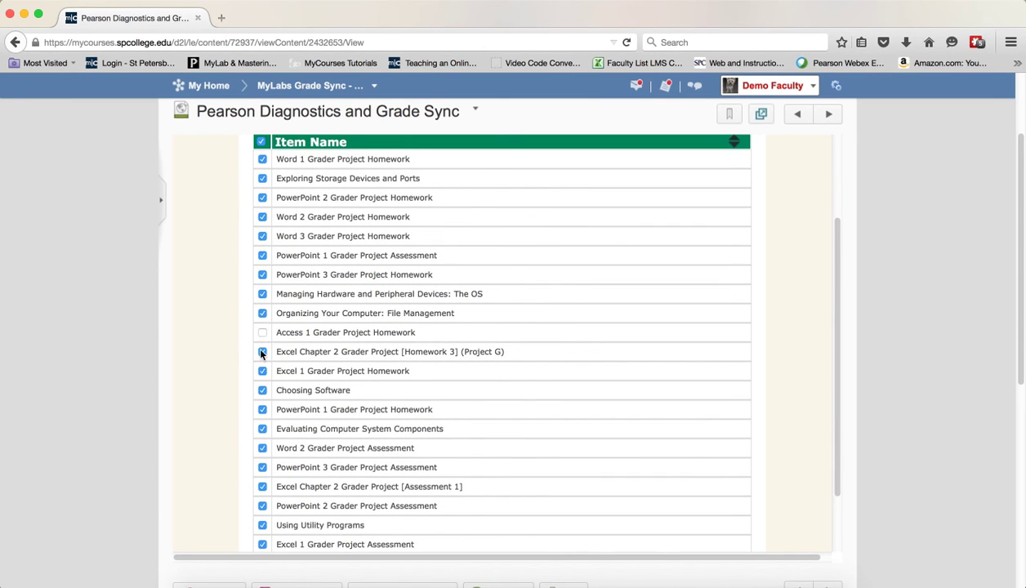
{"action": "left_click", "coordinate": [263, 334]}
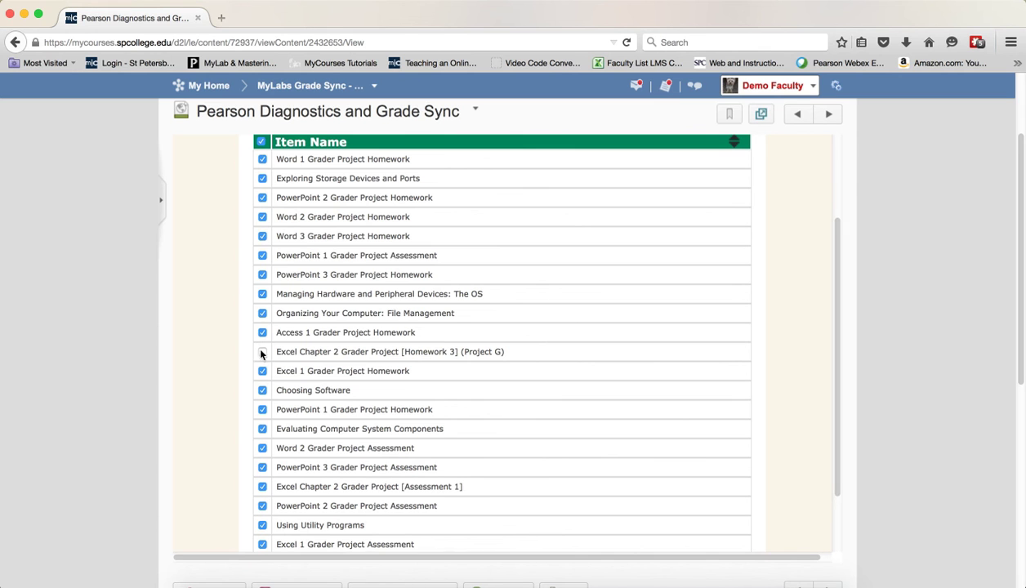
{"action": "left_click", "coordinate": [263, 351]}
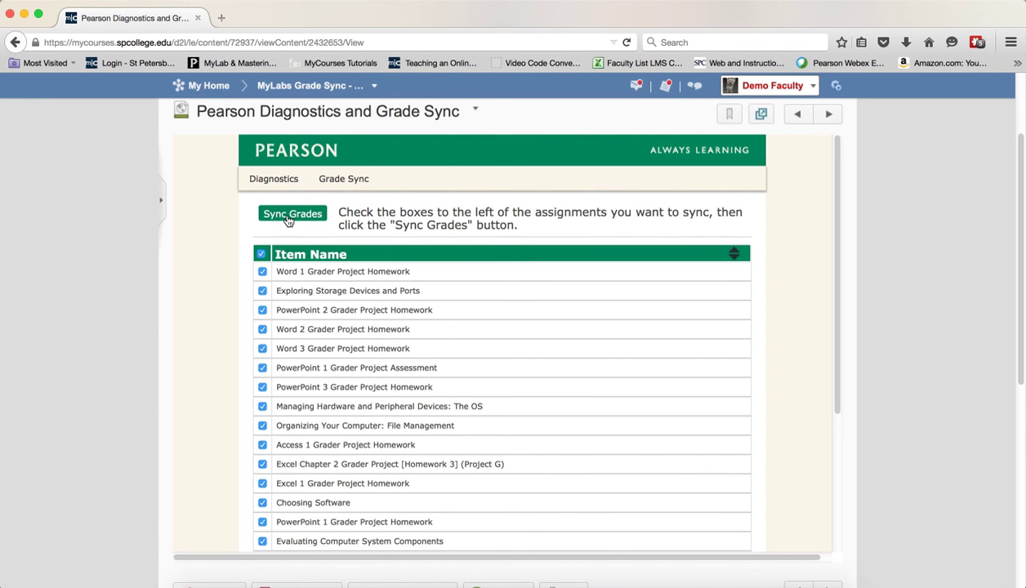
Sync the checked assignments' grades and close the success report
{"action": "left_click", "coordinate": [291, 212]}
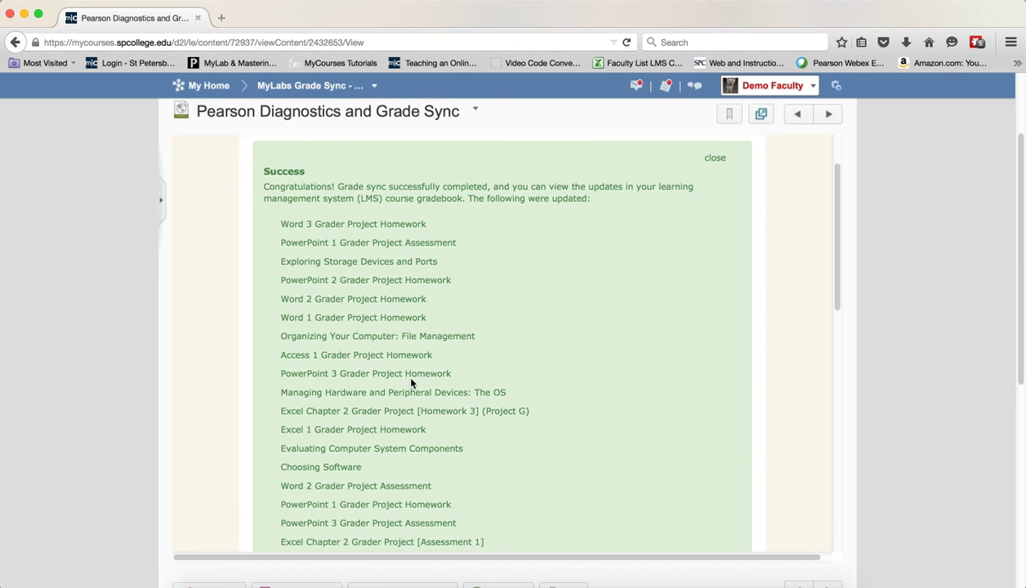
{"action": "mouse_move", "coordinate": [487, 363]}
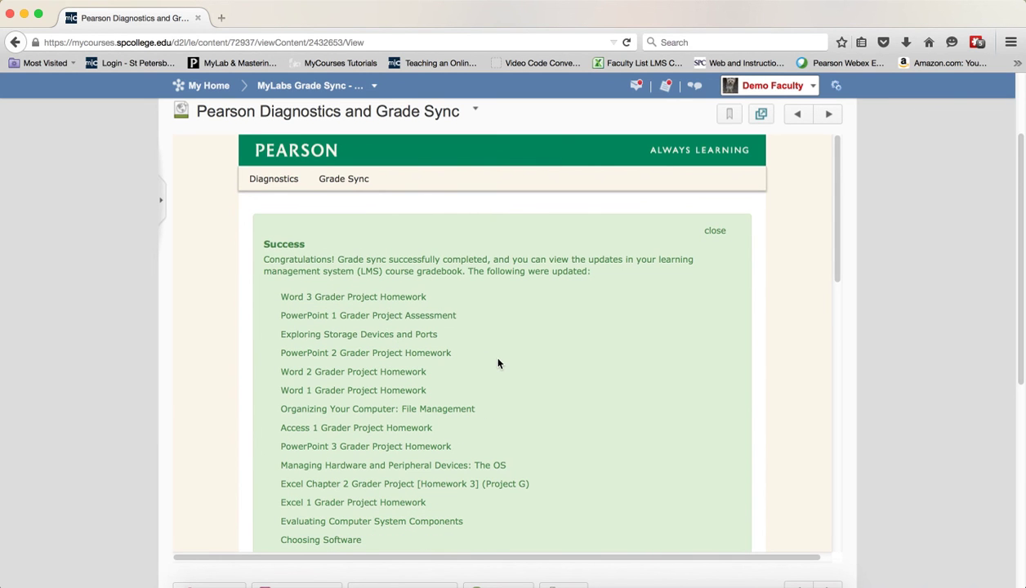
{"action": "mouse_move", "coordinate": [687, 212]}
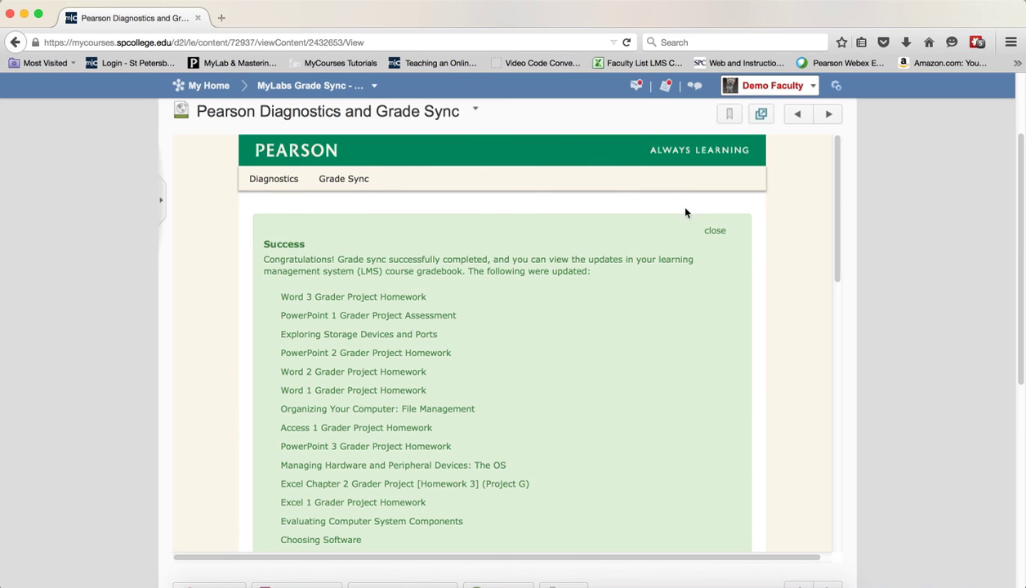
{"action": "left_click", "coordinate": [714, 231]}
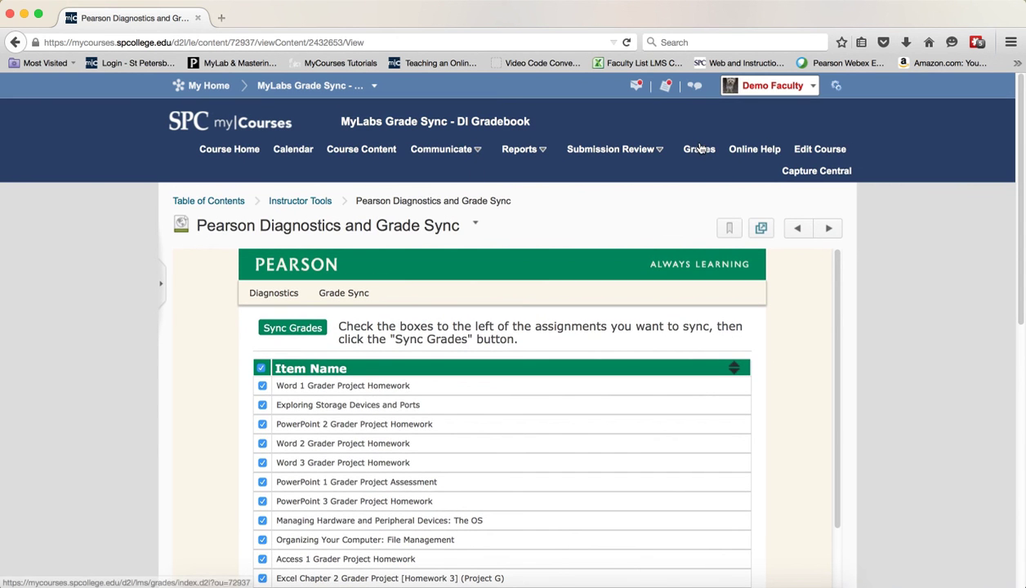
{"action": "mouse_move", "coordinate": [696, 154]}
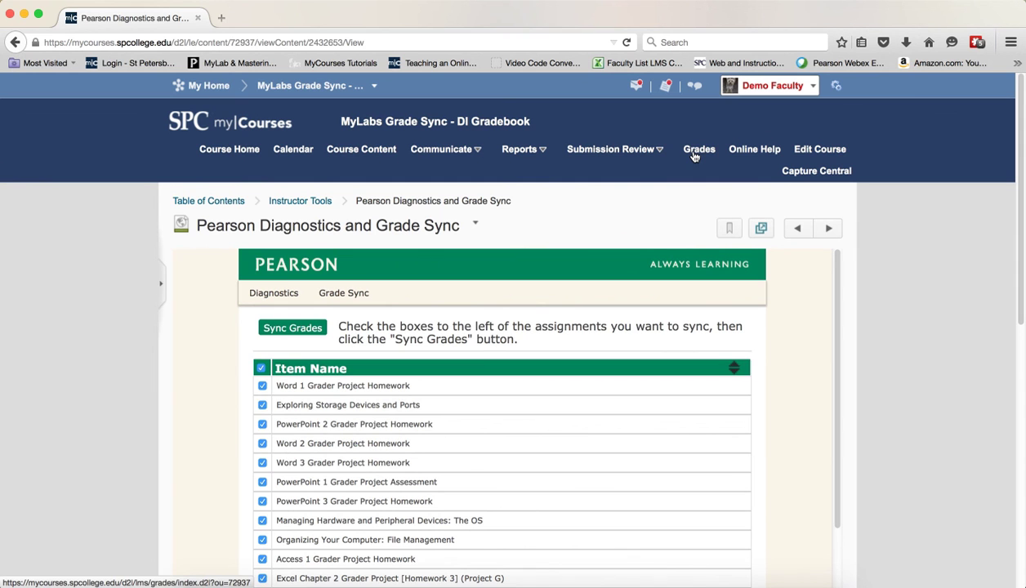
Show the Enter Grades gradebook with the synced Word 1 and Word 2 homework grades
{"action": "left_click", "coordinate": [700, 148]}
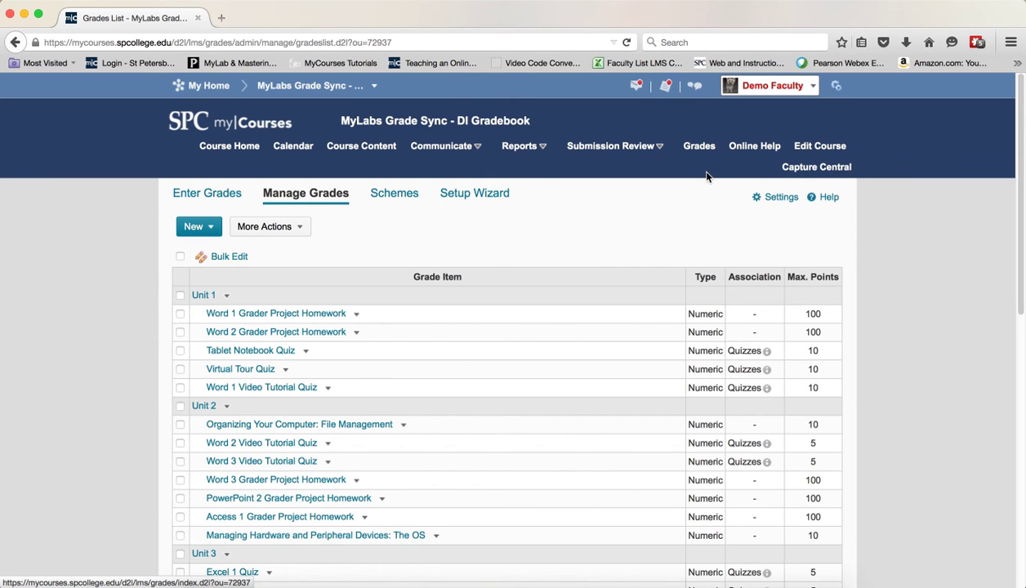
{"action": "mouse_move", "coordinate": [214, 196]}
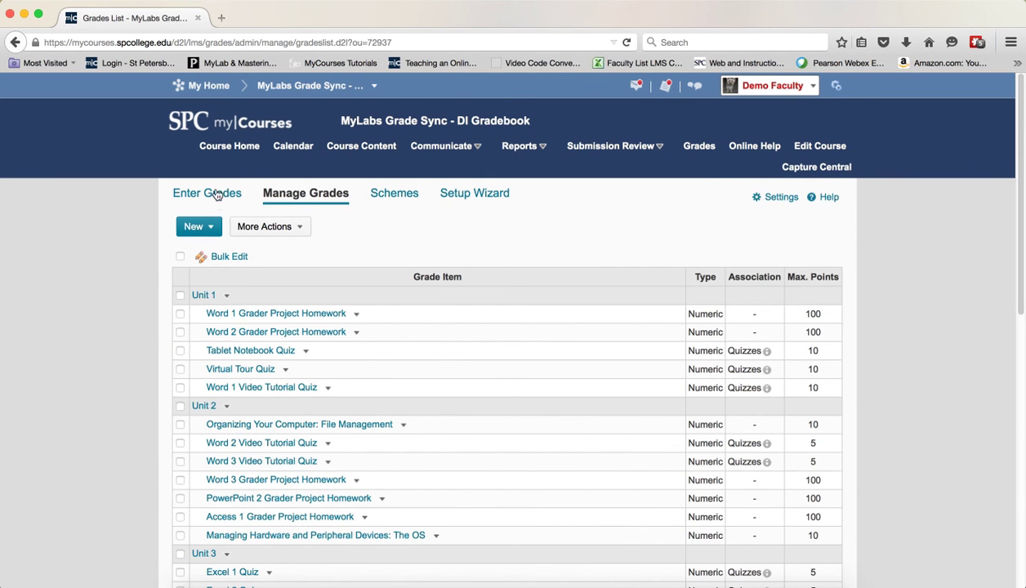
{"action": "left_click", "coordinate": [206, 193]}
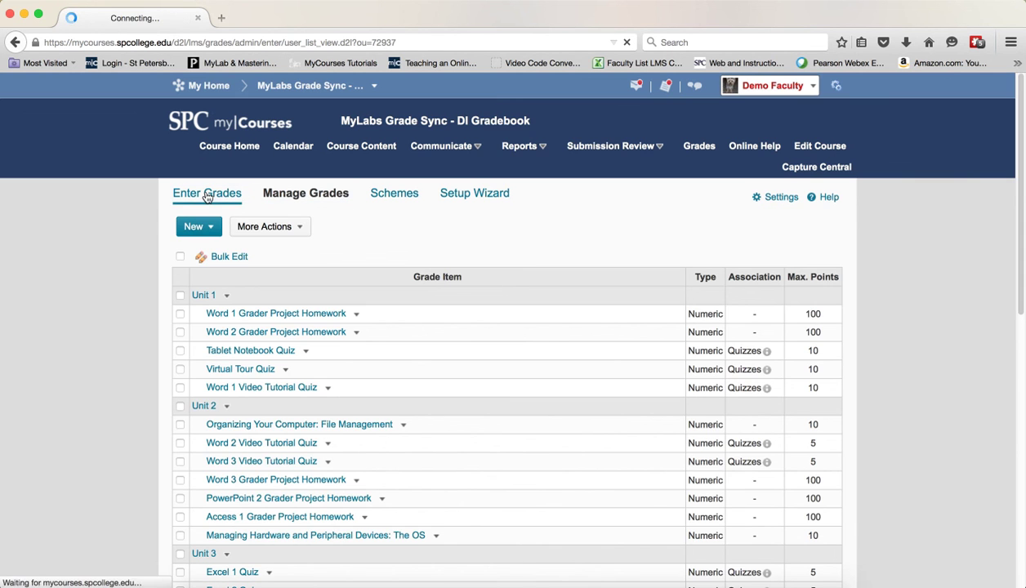
{"action": "left_click", "coordinate": [206, 193]}
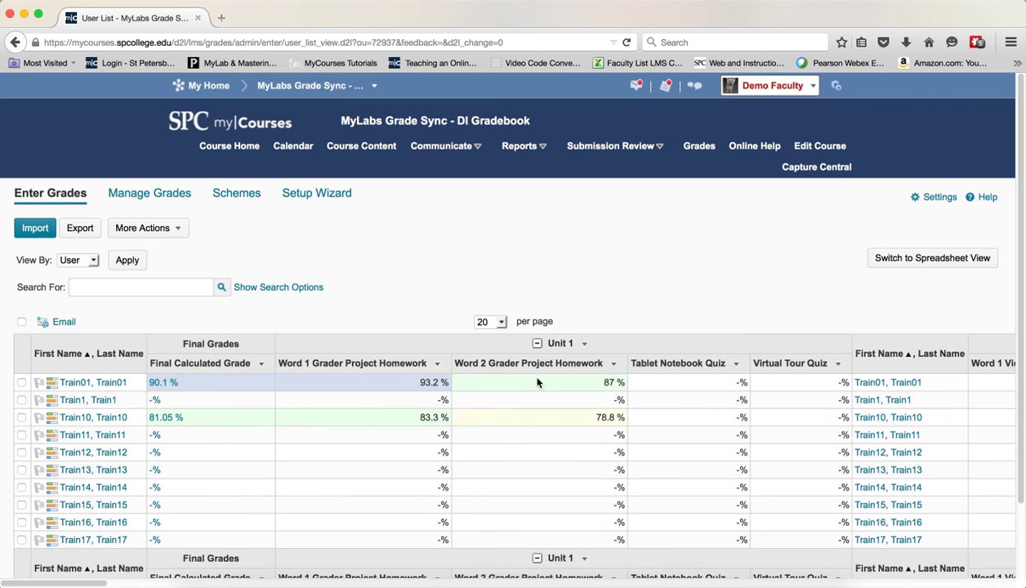
{"action": "mouse_move", "coordinate": [212, 422]}
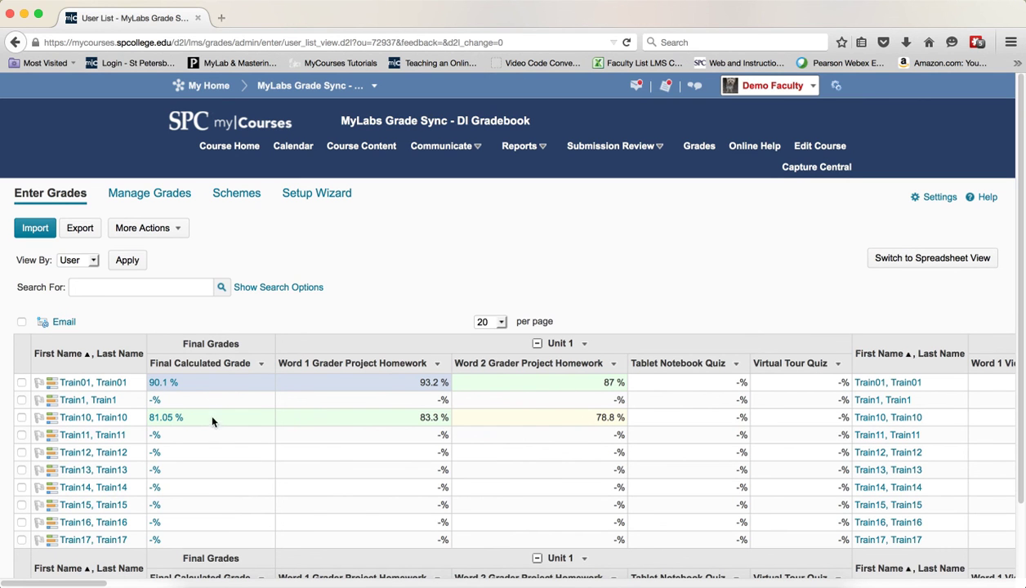
{"action": "mouse_move", "coordinate": [533, 408]}
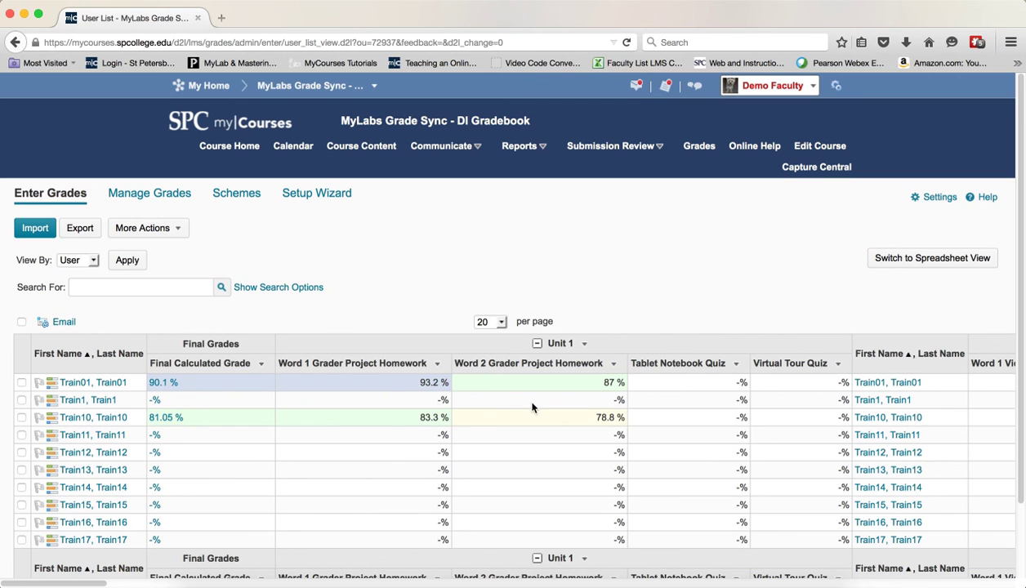
{"action": "mouse_move", "coordinate": [536, 405]}
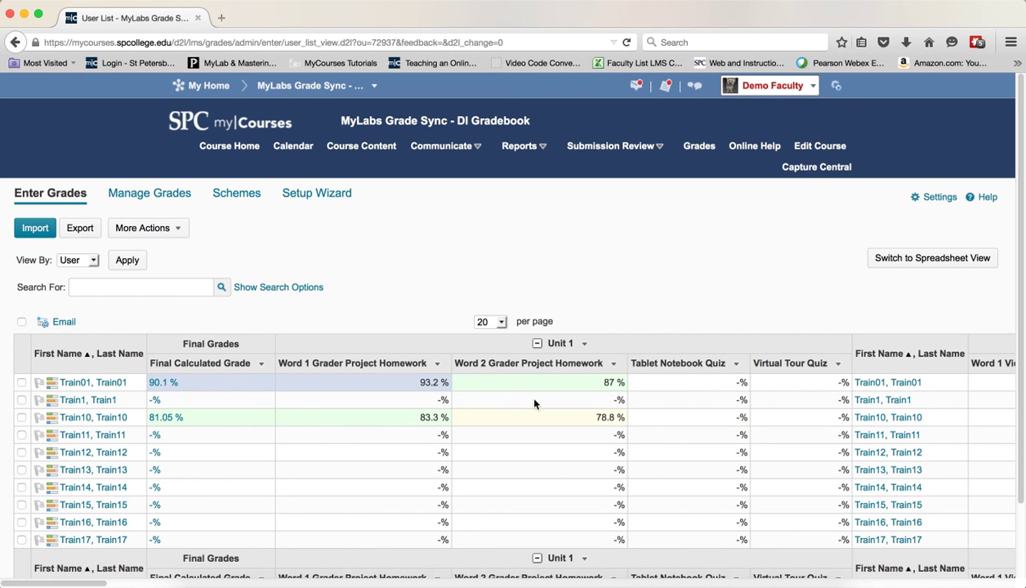